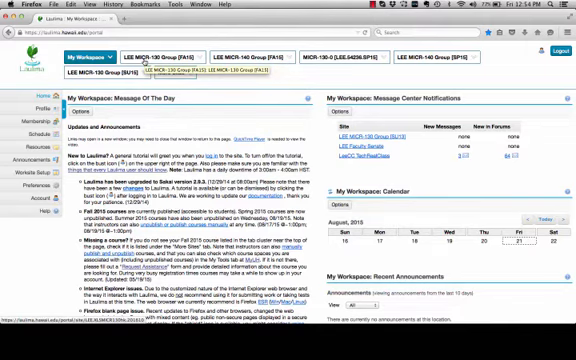
Step: Enter the MICR 130 course site and read through its Important Notice page and intro video
click(146, 48)
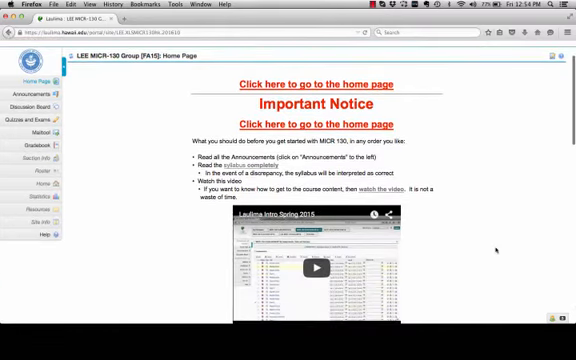
scroll(down, 3)
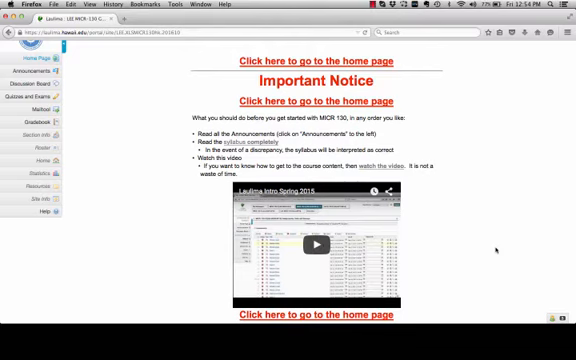
scroll(down, 3)
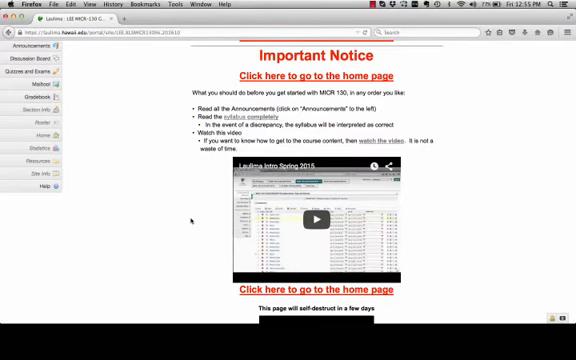
scroll(down, 3)
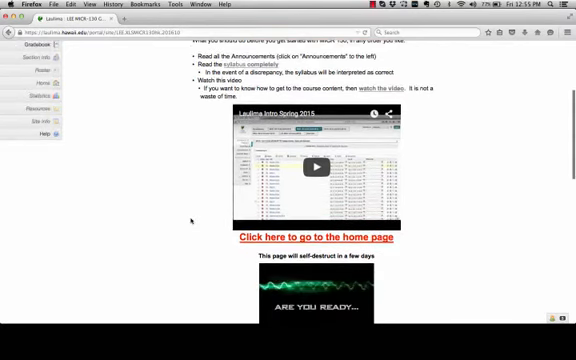
scroll(down, 3)
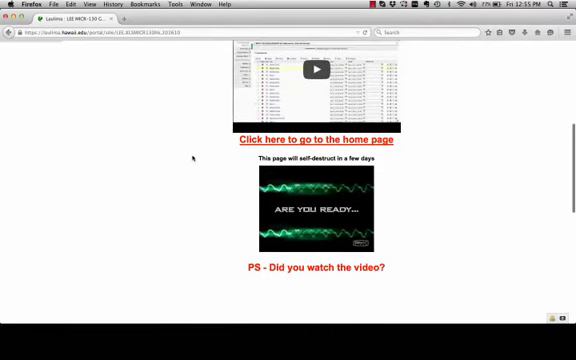
Step: Go to the course home page and review instructor details, syllabus link and the module/exam schedule
click(322, 140)
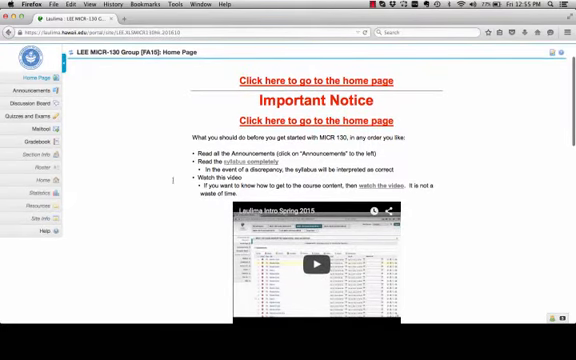
mouse_move(318, 120)
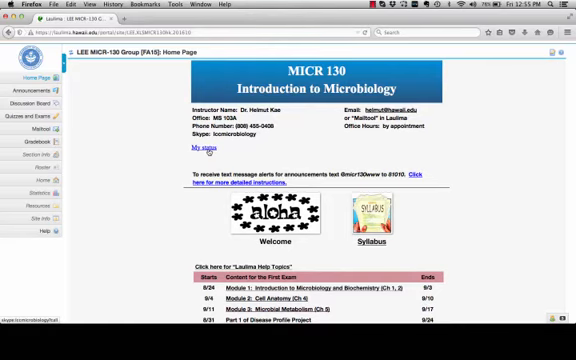
scroll(down, 3)
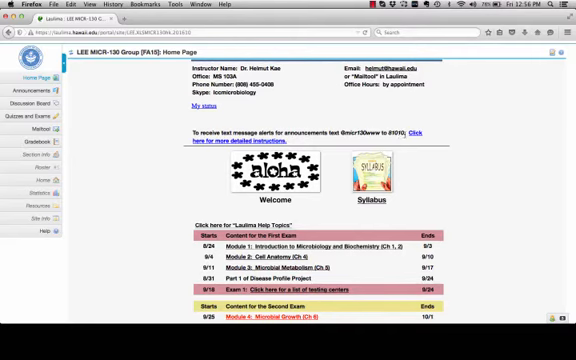
mouse_move(404, 130)
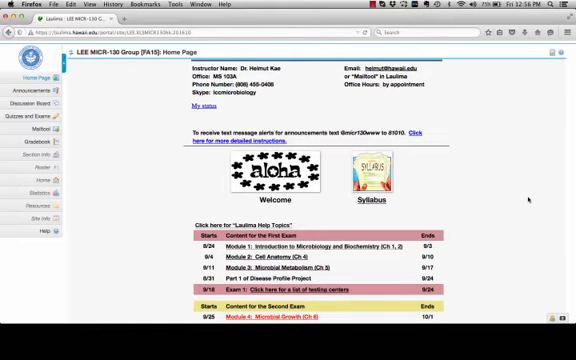
scroll(down, 3)
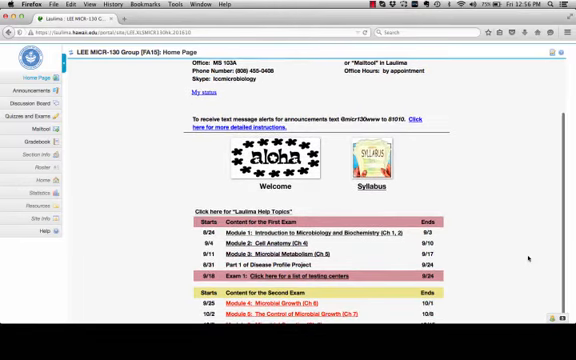
scroll(down, 3)
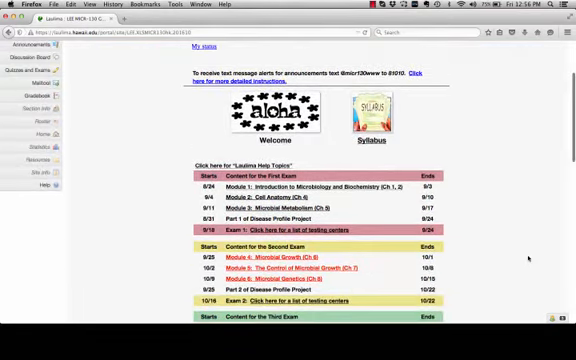
scroll(down, 3)
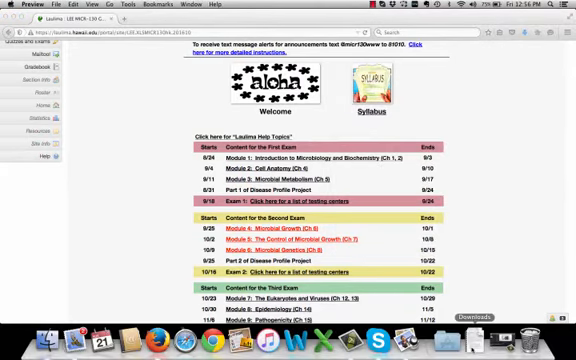
click(376, 90)
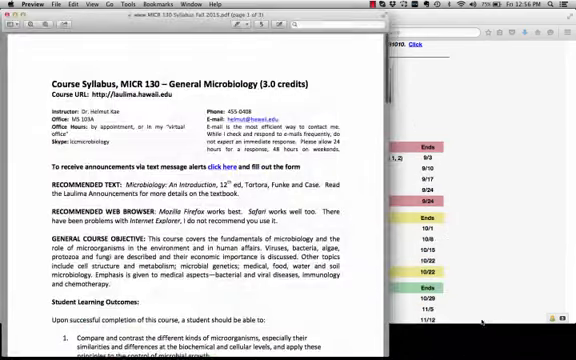
scroll(down, 3)
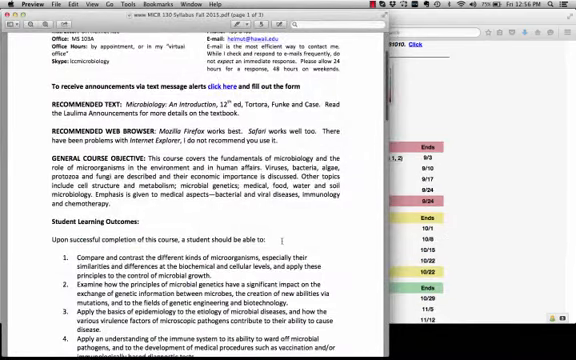
scroll(down, 3)
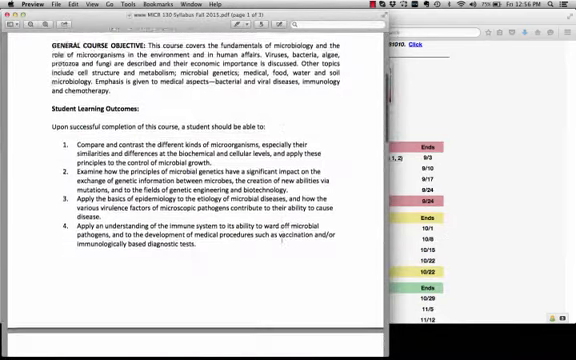
scroll(down, 3)
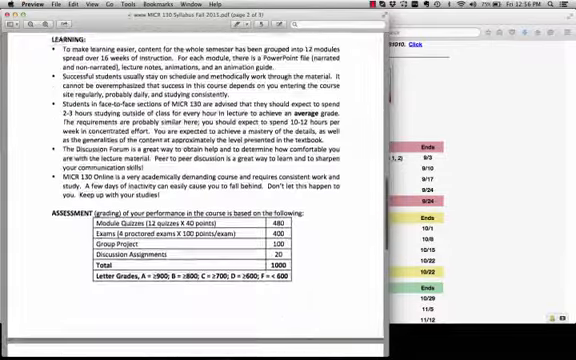
scroll(up, 3)
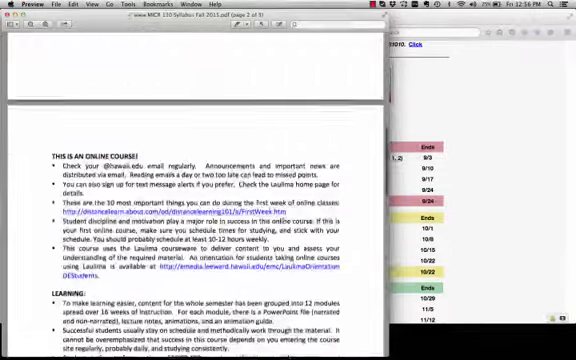
scroll(up, 3)
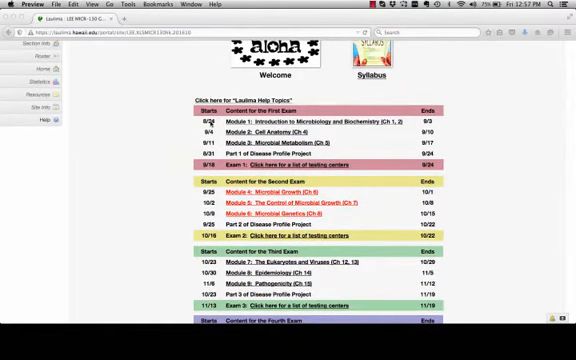
Step: Scroll the home page schedule toward the Module 1 link
scroll(down, 3)
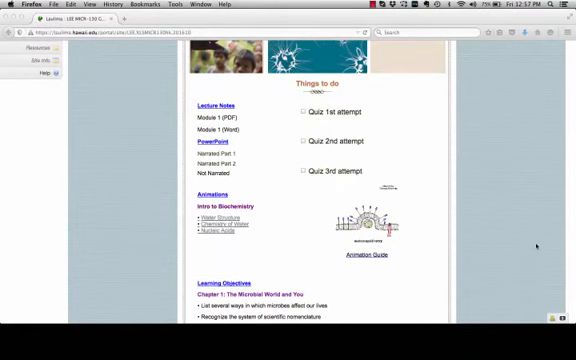
Step: Browse the Module 1 page, view a Chapter 1 PowerPoint lecture, then scroll back up
scroll(down, 3)
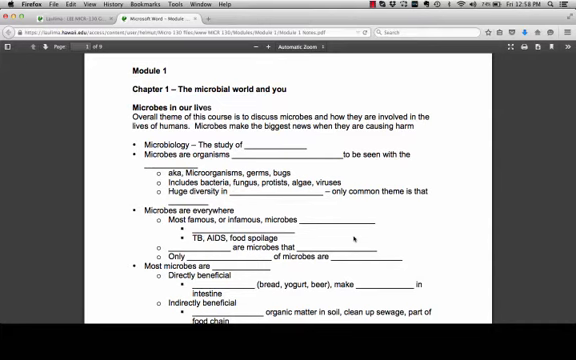
mouse_move(68, 210)
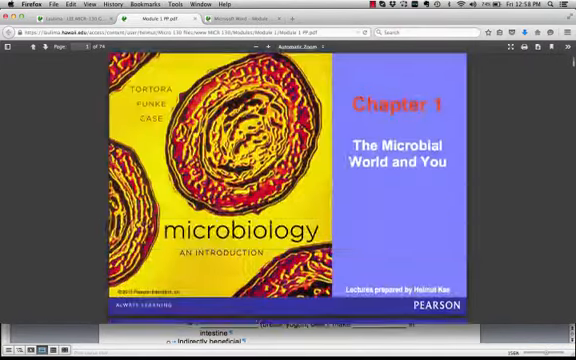
scroll(down, 3)
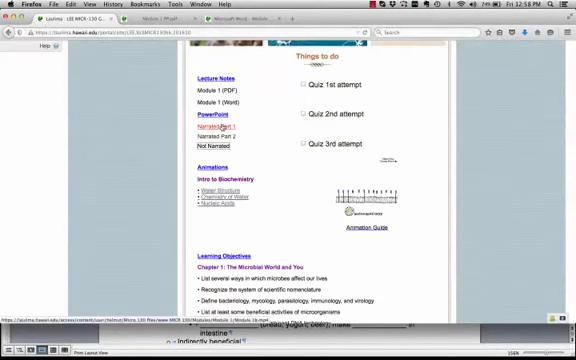
click(208, 128)
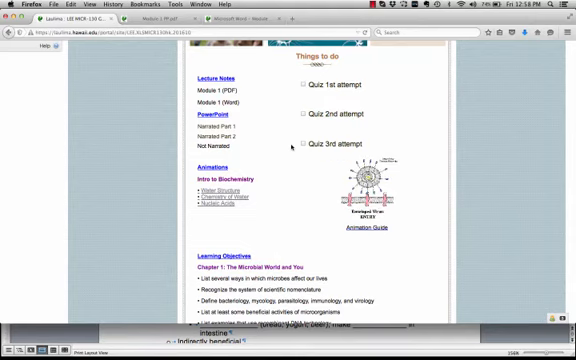
scroll(down, 3)
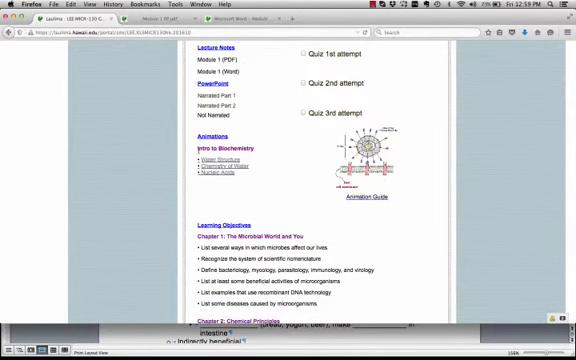
scroll(up, 3)
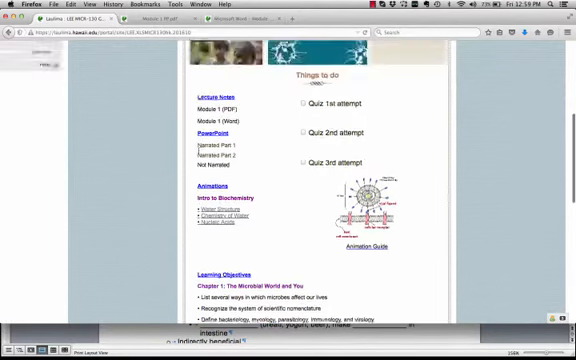
scroll(up, 3)
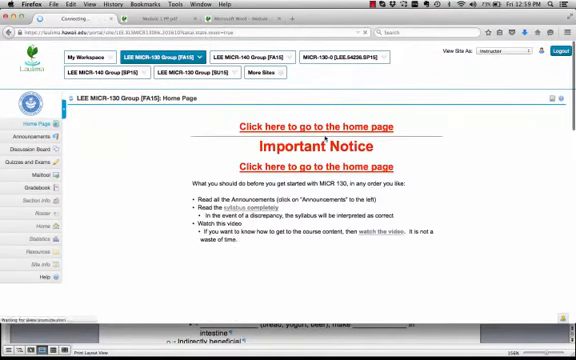
Step: Return to the MICR 130 home page and review the exam-by-exam content schedule again
click(322, 126)
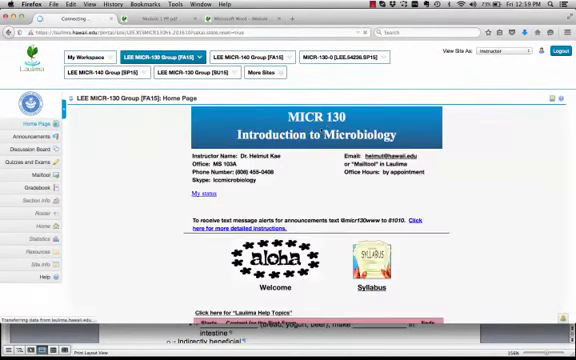
scroll(down, 3)
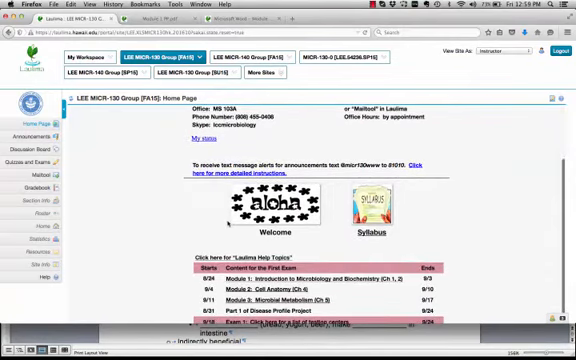
scroll(down, 3)
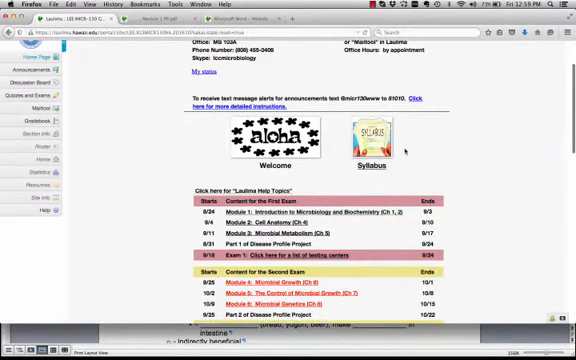
scroll(down, 3)
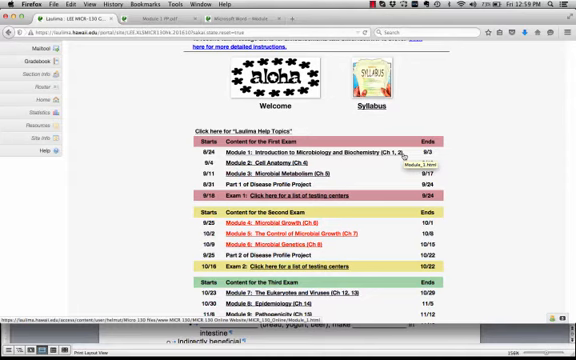
mouse_move(480, 150)
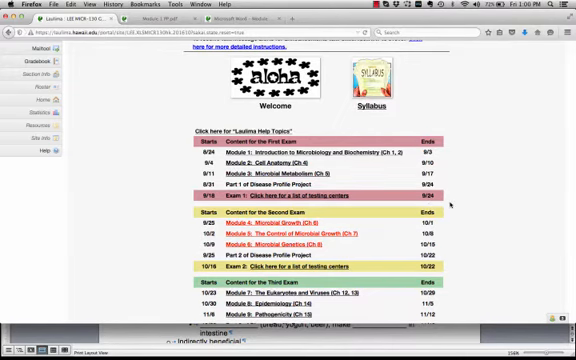
scroll(down, 3)
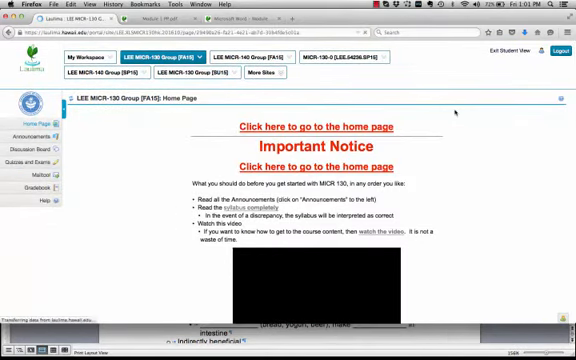
Step: View the Tests/Quizzes page, which reports no assessments currently available
click(30, 160)
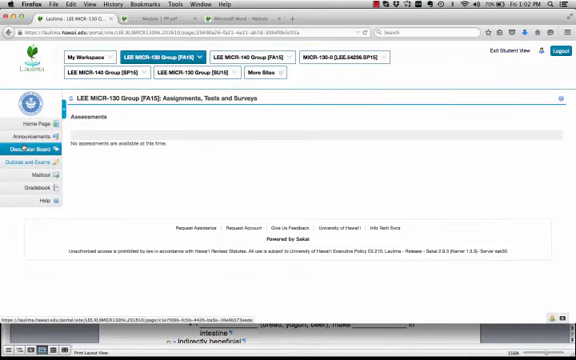
Step: Go to the Discussion Board and start a message in the Problems with Quiz Questions forum
click(28, 148)
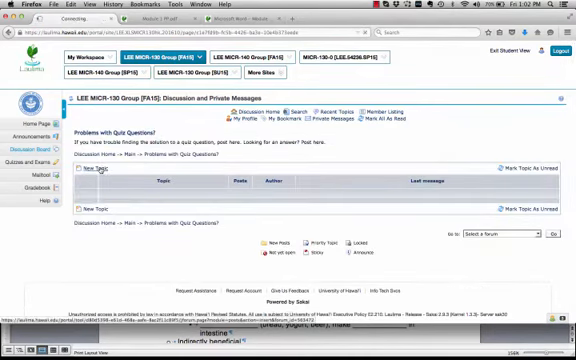
click(100, 178)
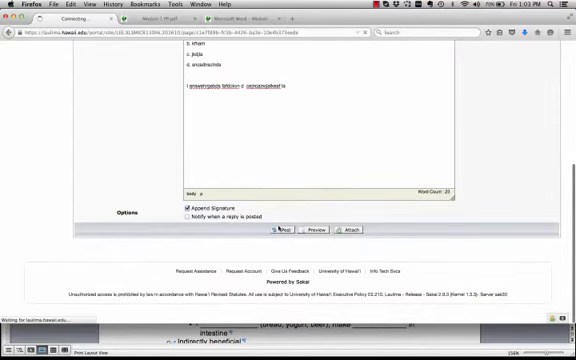
Step: Return to the Module 1 Problem topic and begin a reply to it
click(282, 228)
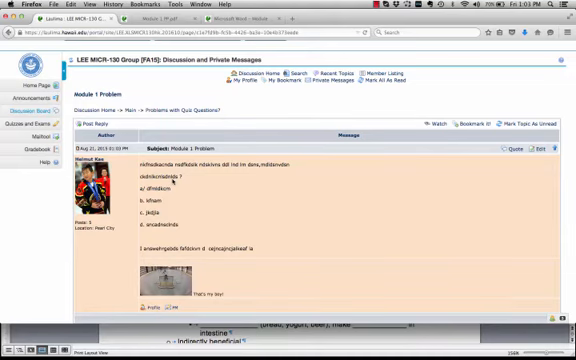
scroll(down, 3)
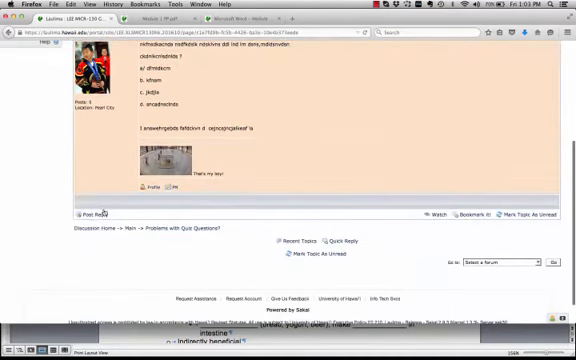
click(92, 212)
text(heya rjka nfsa kadsjs da calC cndasdfh akdakl dsj sdnj)
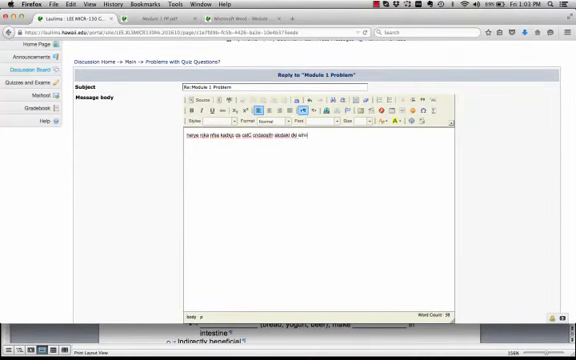
Step: Read through classmates' posts in the Introduction topic
scroll(down, 3)
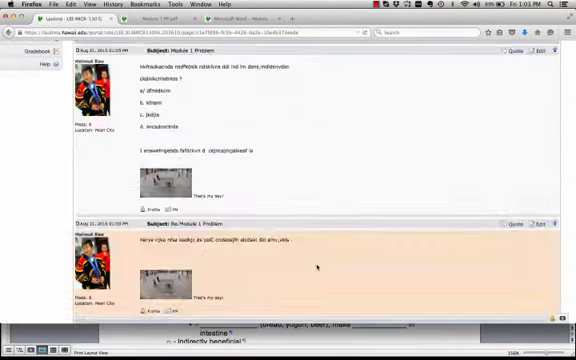
scroll(down, 3)
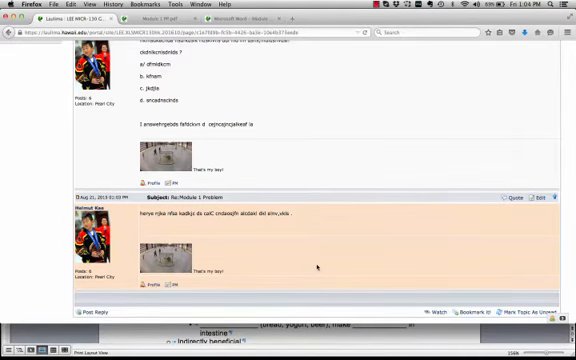
scroll(down, 3)
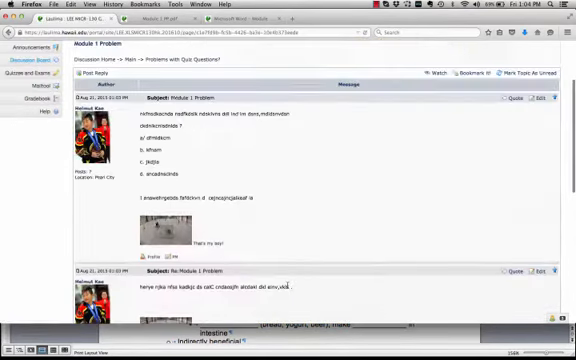
scroll(down, 3)
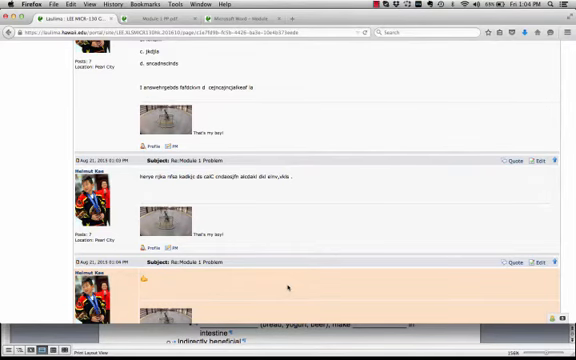
scroll(up, 3)
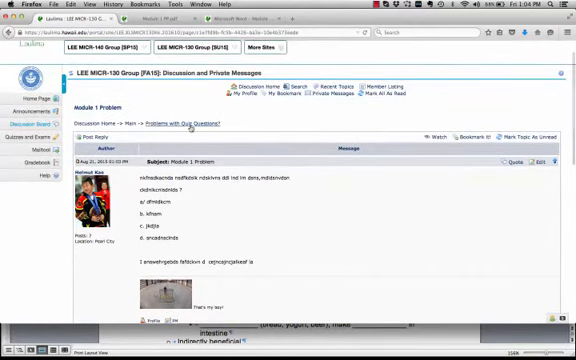
mouse_move(128, 124)
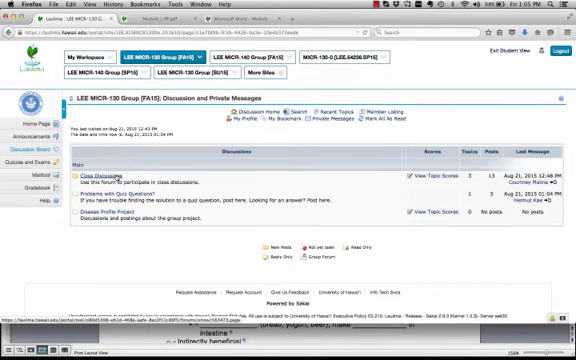
Step: Return to the Class Discussions forum and browse its Learning Styles, Introduction and Pledge topics
click(104, 180)
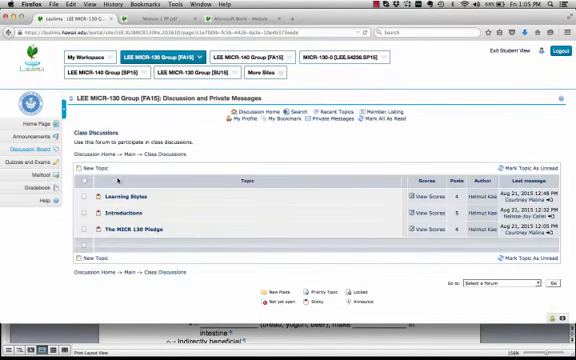
mouse_move(220, 220)
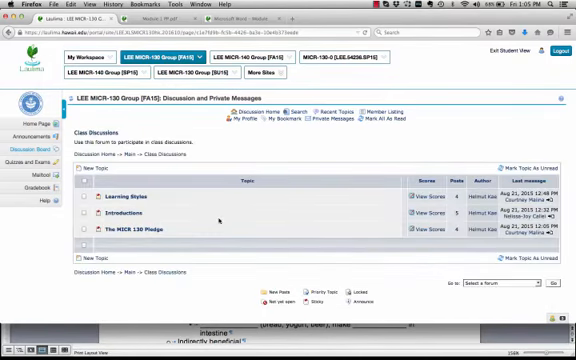
mouse_move(168, 216)
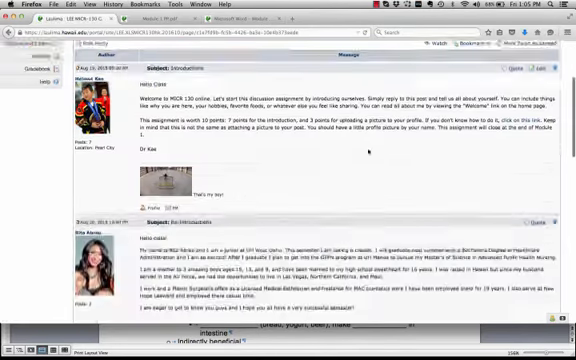
scroll(down, 3)
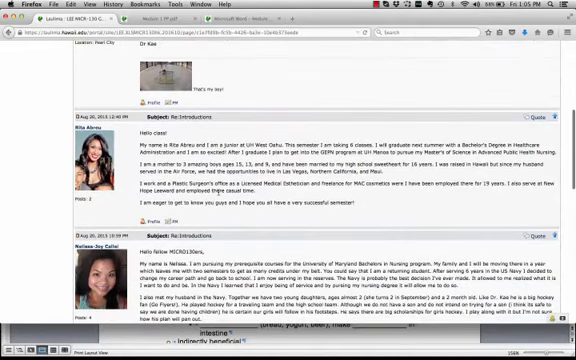
scroll(down, 3)
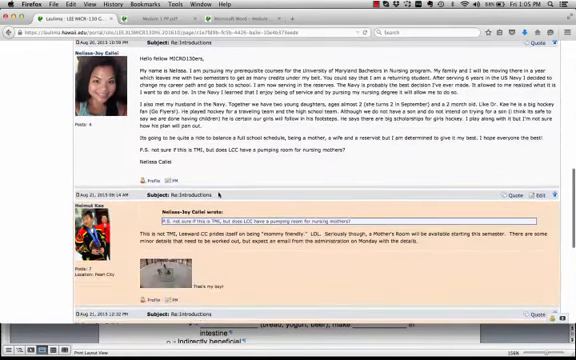
scroll(down, 3)
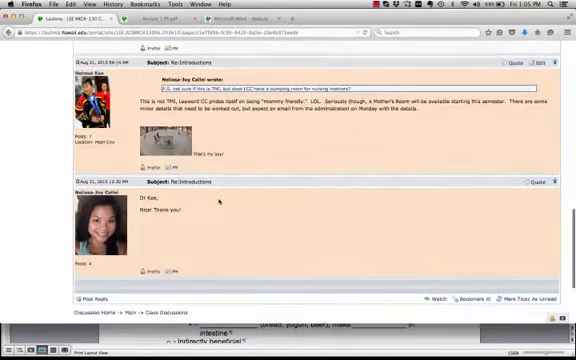
scroll(up, 3)
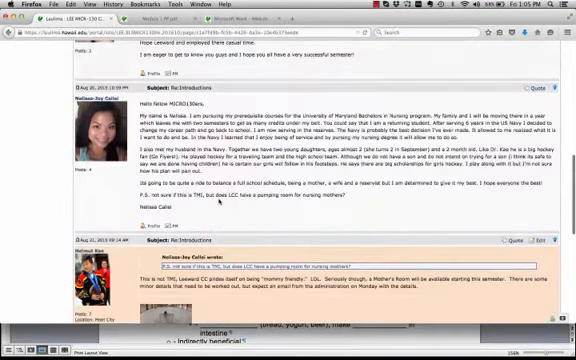
scroll(up, 3)
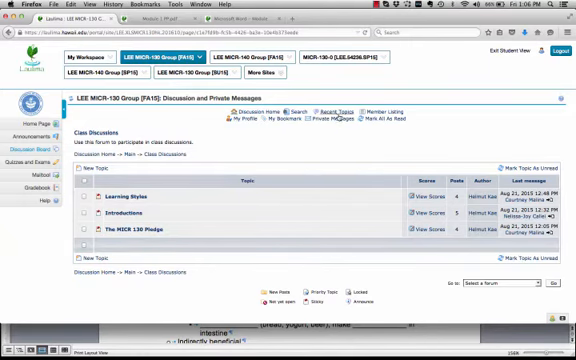
Step: View the discussion board overview listing every forum with its most recent posts
click(328, 112)
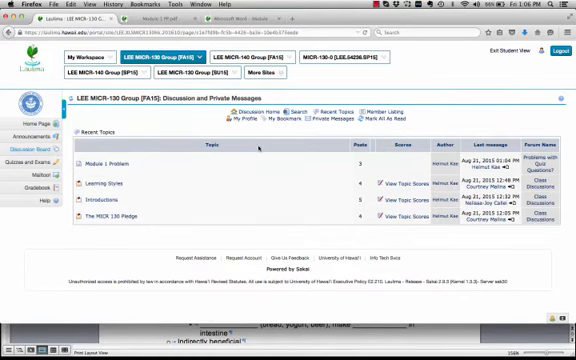
mouse_move(332, 192)
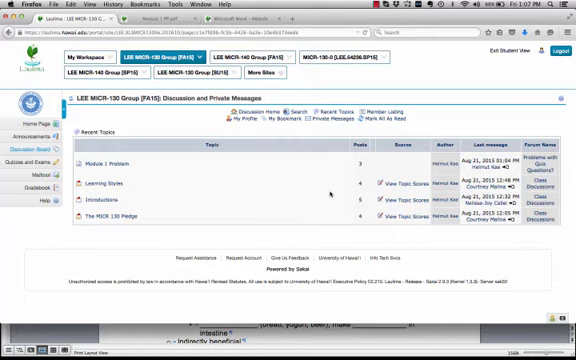
mouse_move(172, 160)
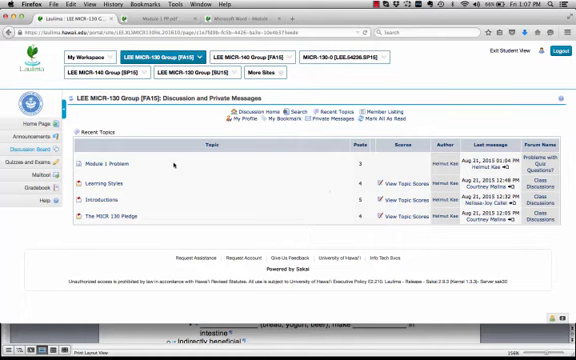
mouse_move(24, 128)
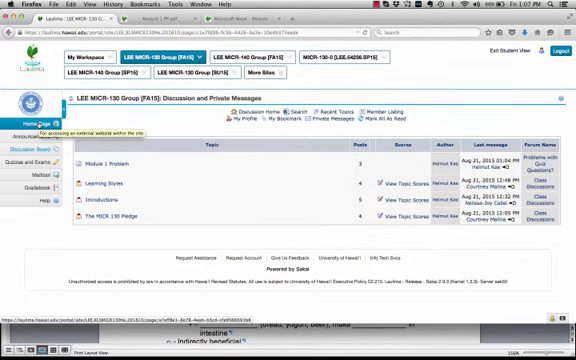
Step: Return to the course Home page and scroll through the schedule toward the UH Test Centers link
click(30, 124)
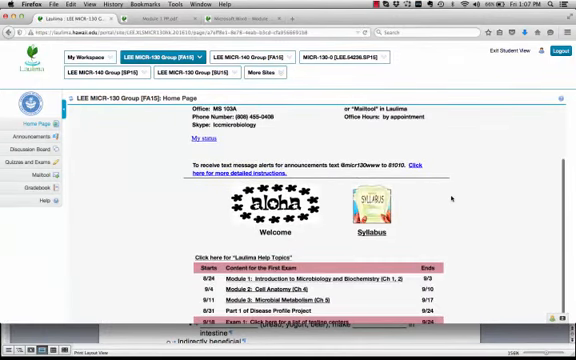
scroll(down, 3)
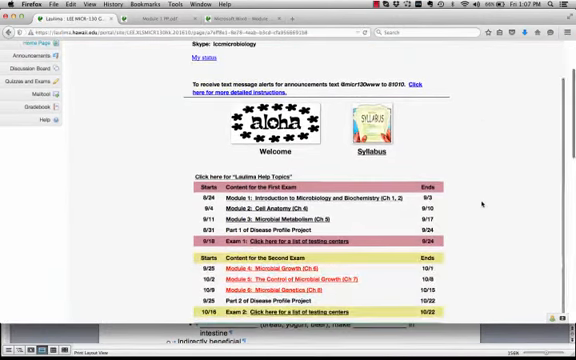
scroll(down, 3)
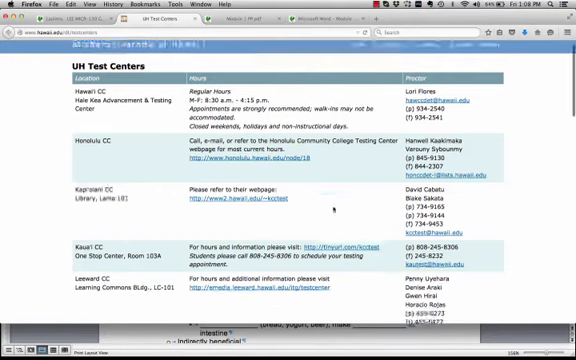
scroll(down, 3)
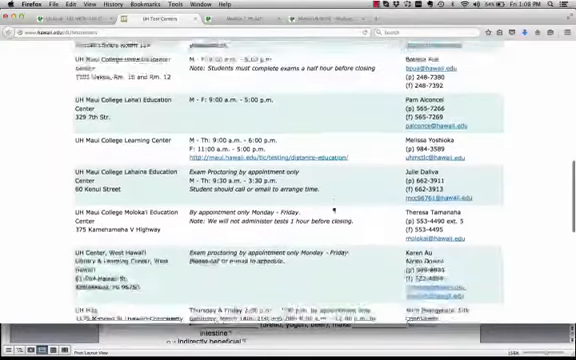
scroll(down, 3)
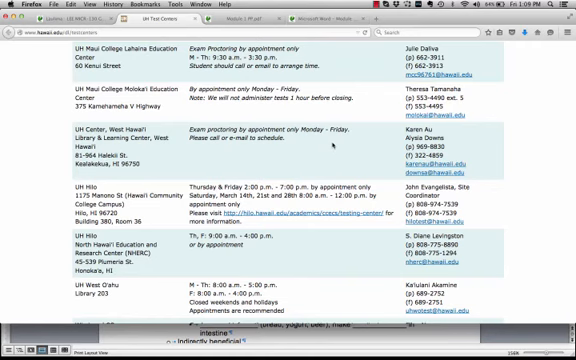
scroll(down, 3)
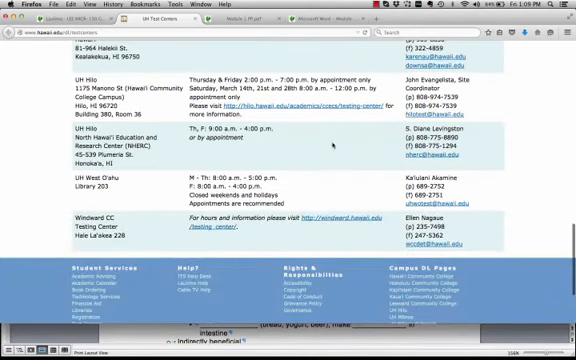
scroll(up, 3)
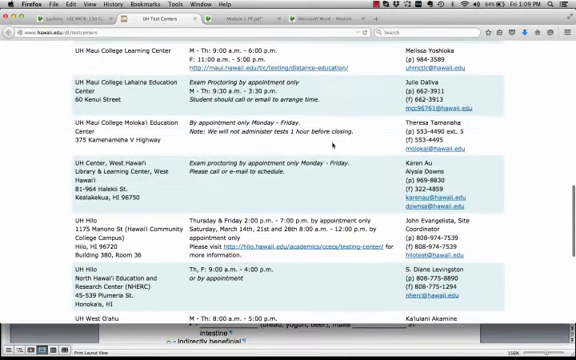
scroll(up, 3)
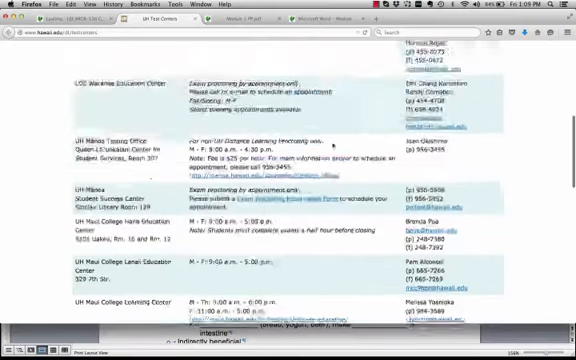
scroll(up, 3)
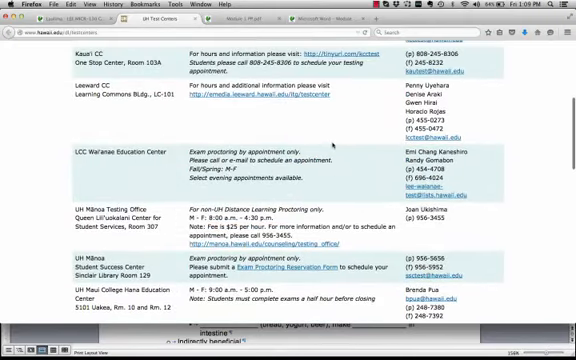
scroll(up, 3)
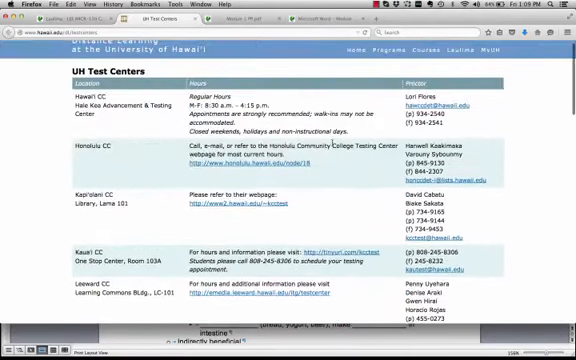